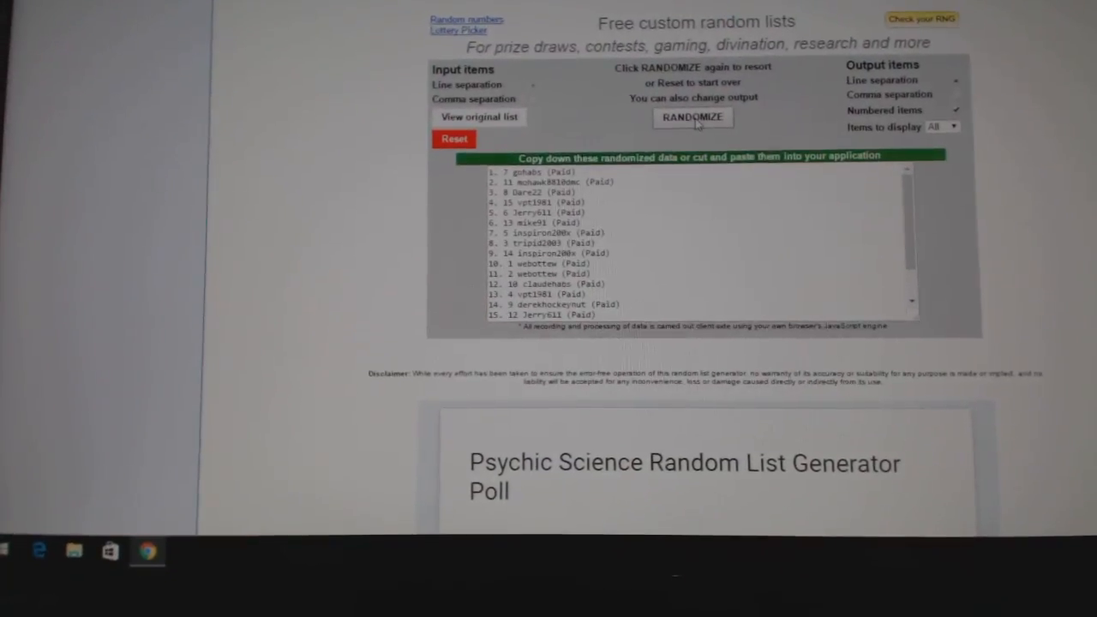
- Shuffle the fifteen participant entries twice with RANDOMIZE
click(692, 117)
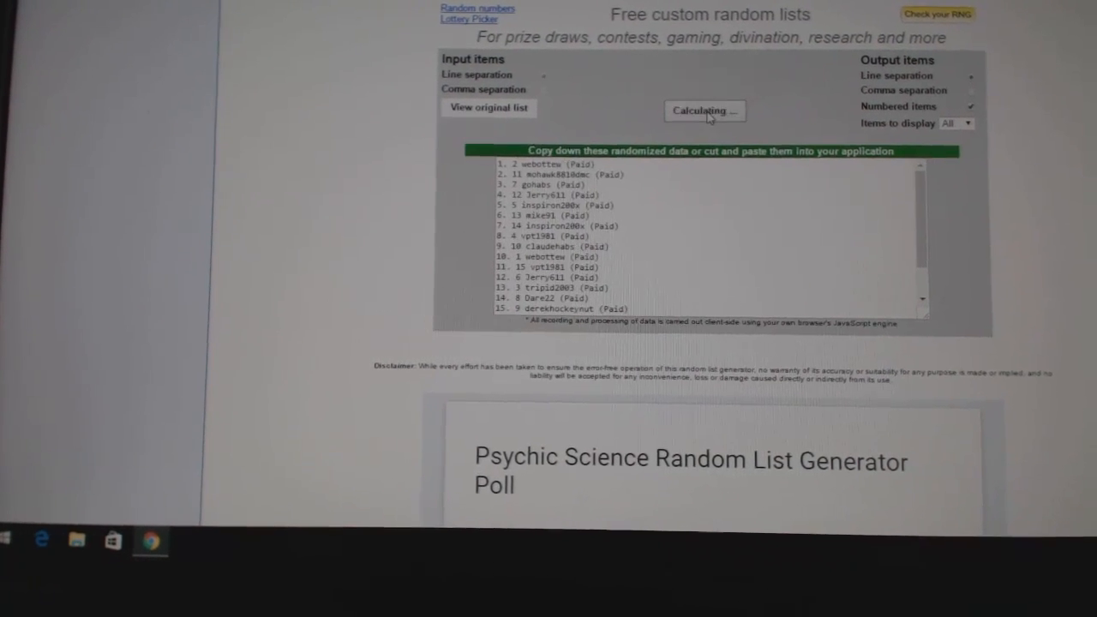
click(704, 110)
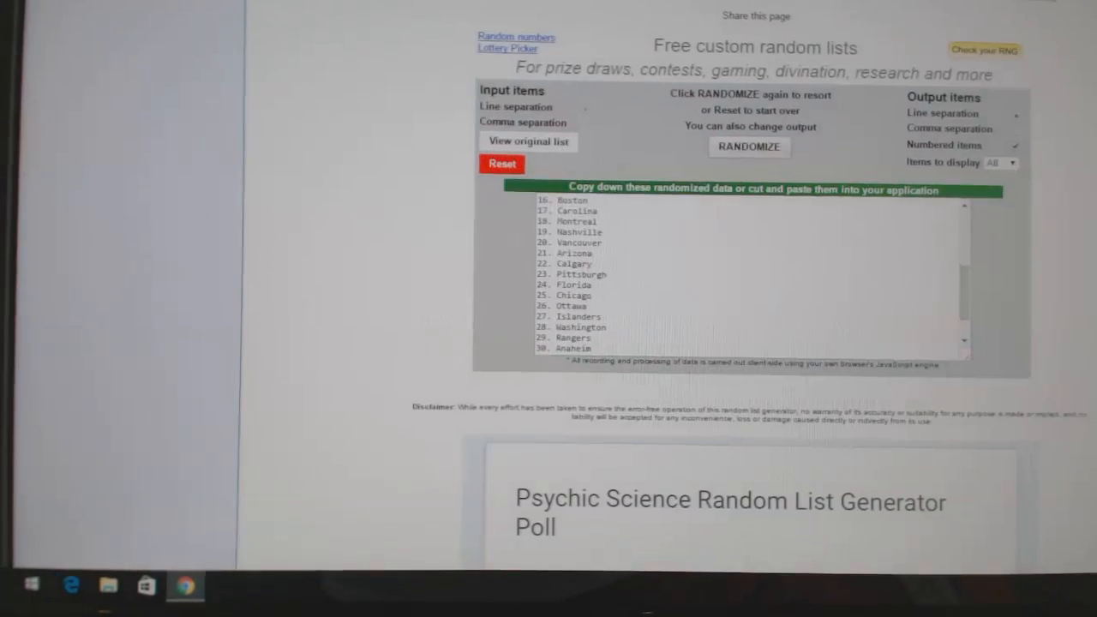
- Shuffle the thirty NHL team names twice with RANDOMIZE
click(748, 147)
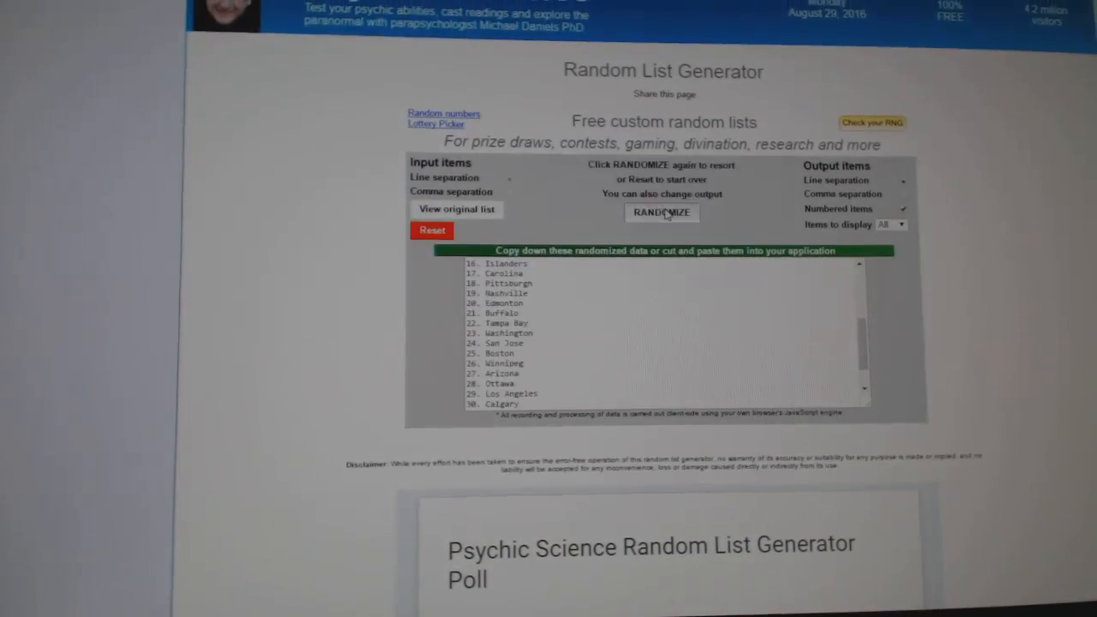
click(662, 213)
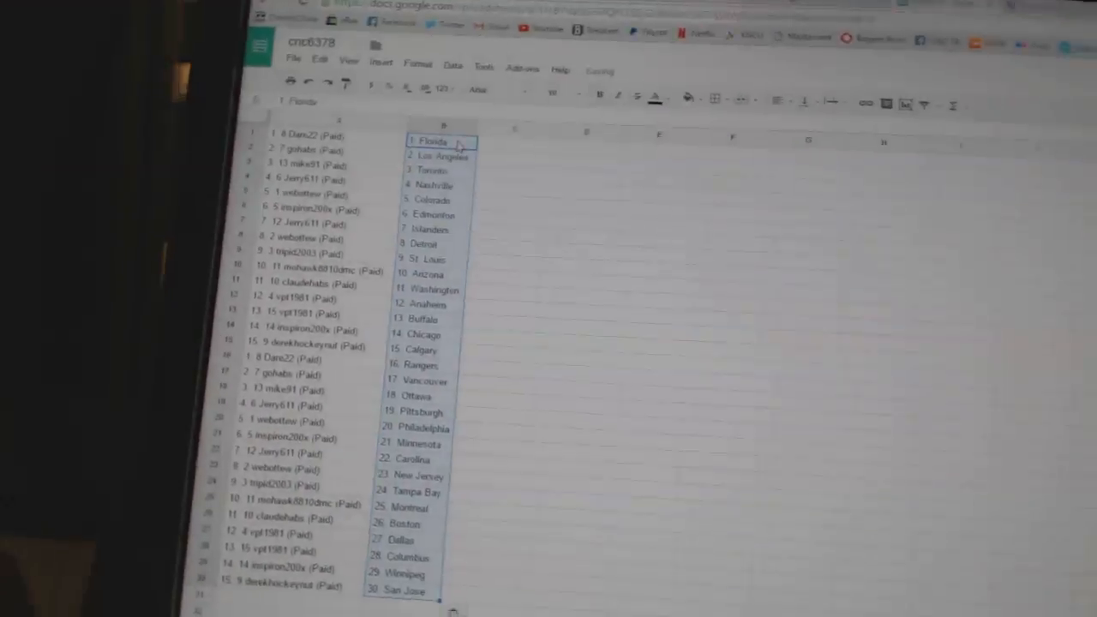
- Scroll through the sheet to review participants in column A beside teams in column B
scroll(down, 3)
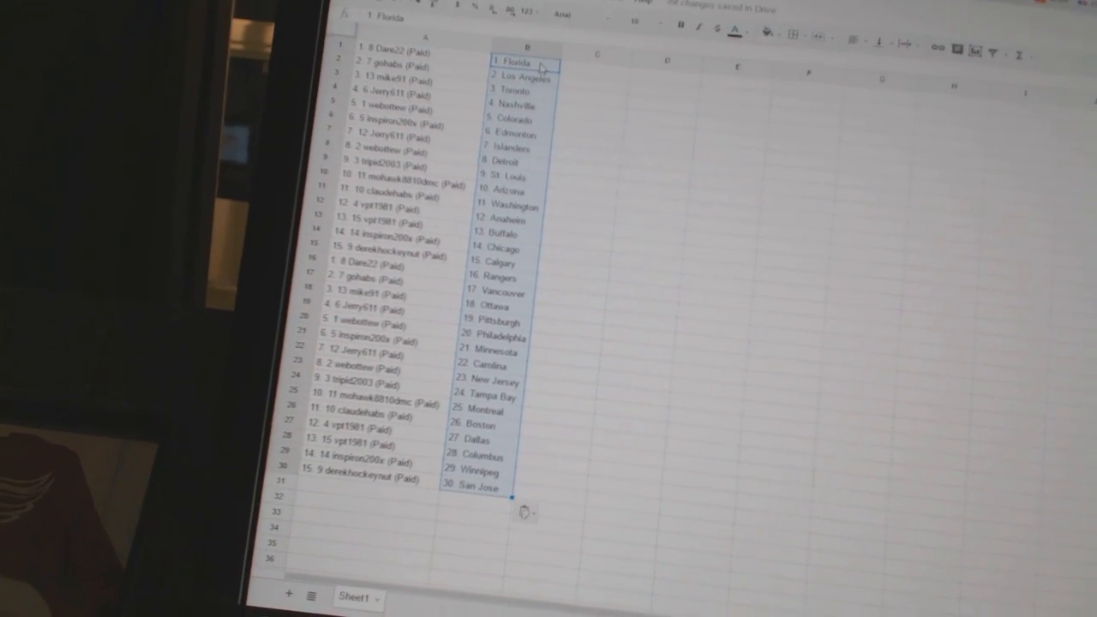
scroll(down, 3)
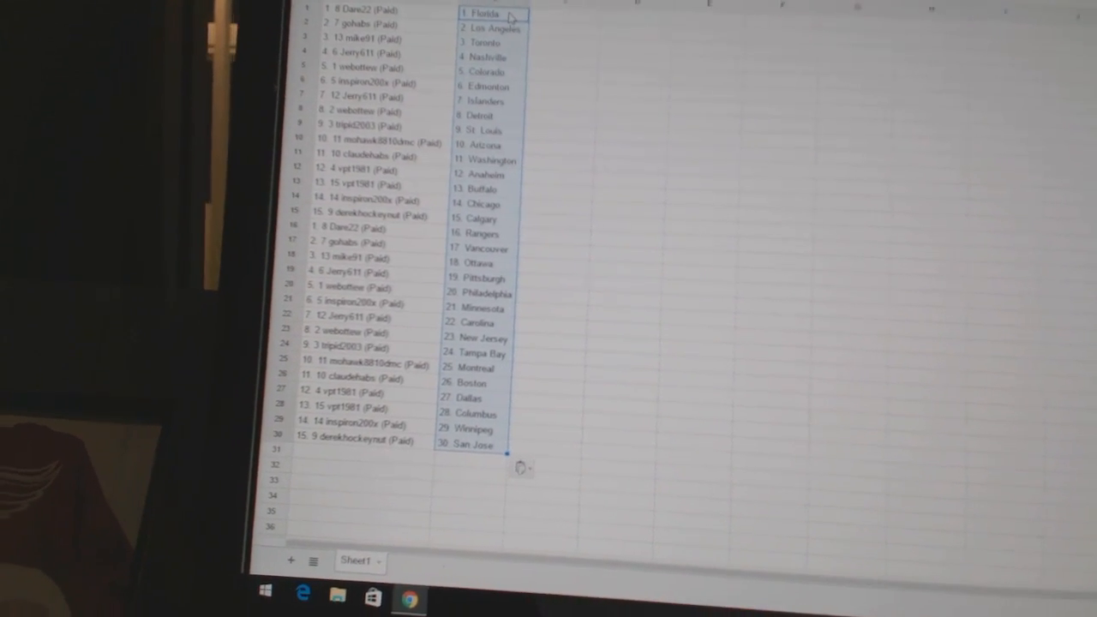
scroll(down, 3)
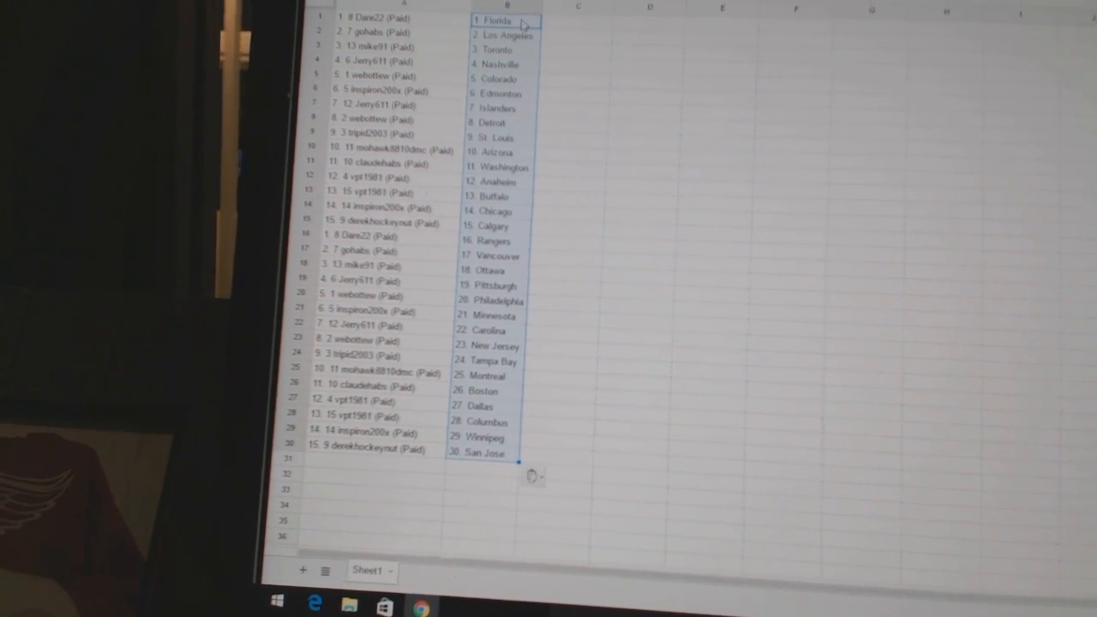
scroll(down, 3)
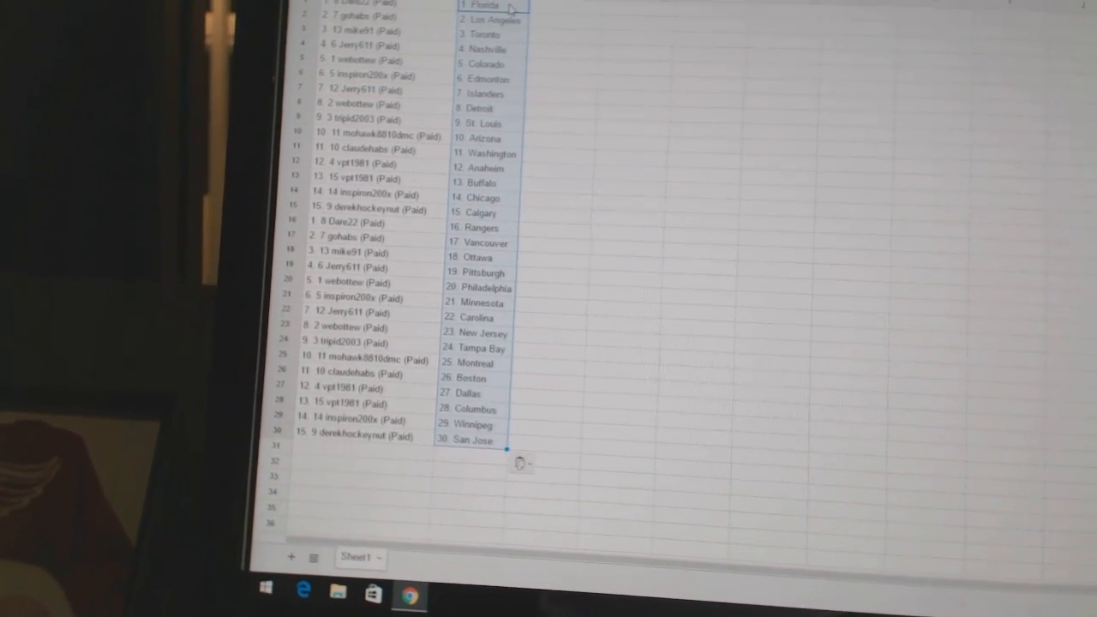
scroll(down, 3)
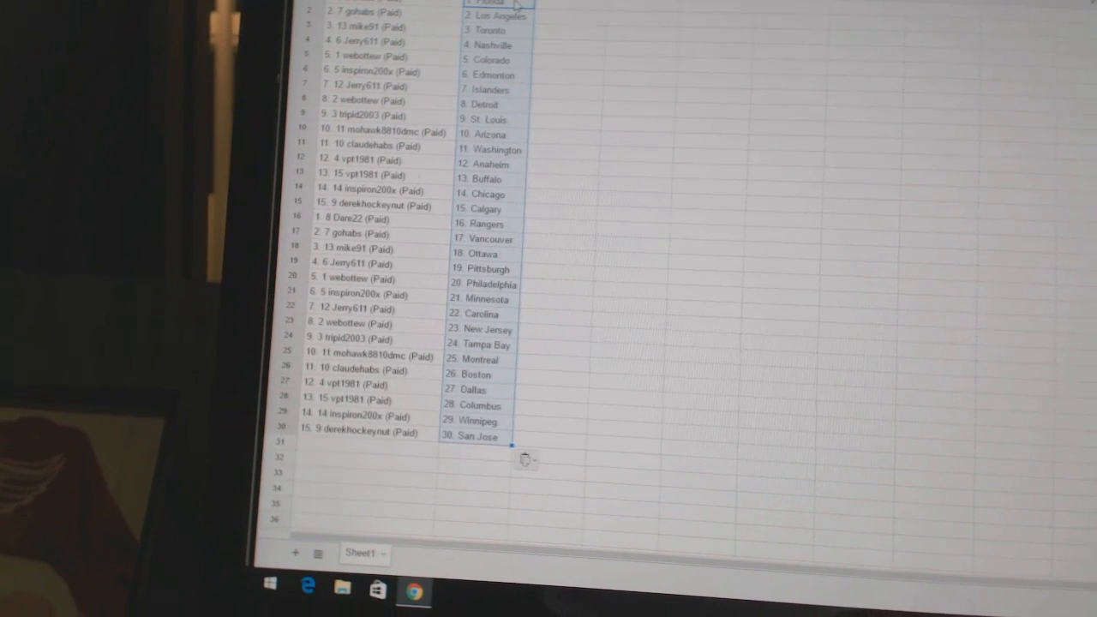